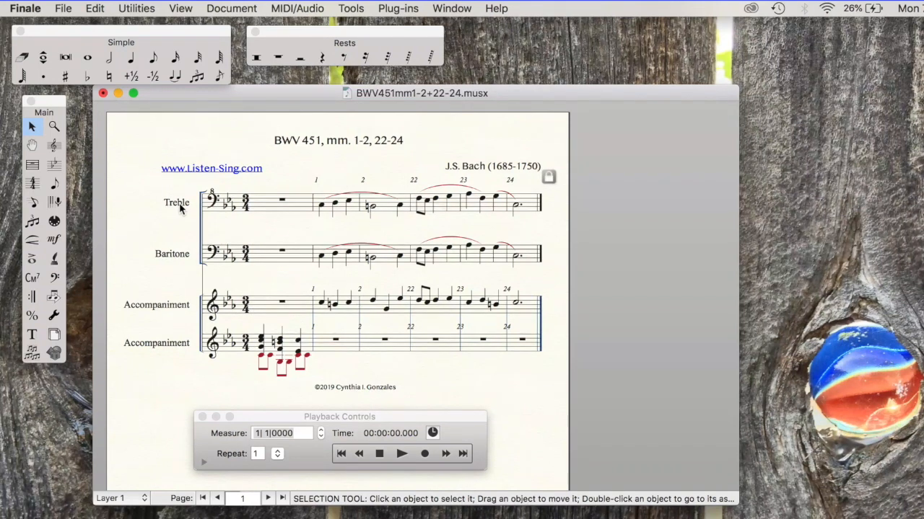
mouse_move(232, 202)
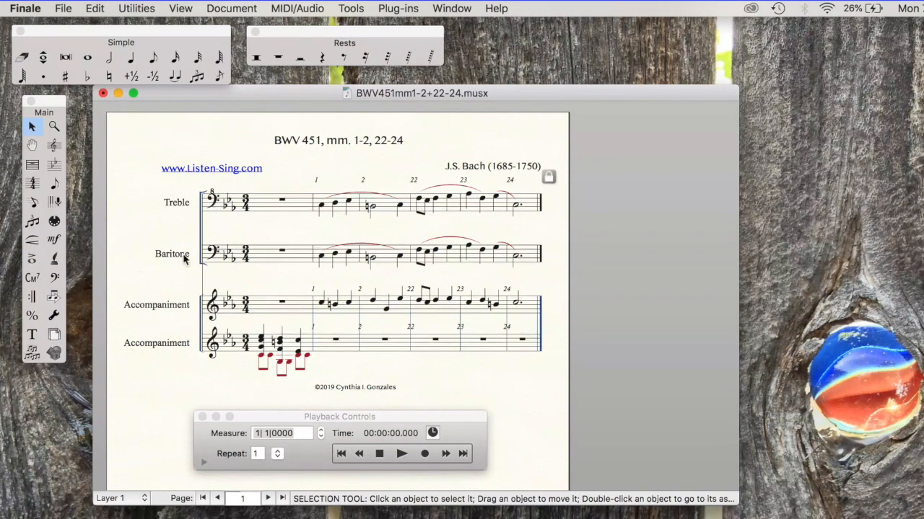
mouse_move(321, 256)
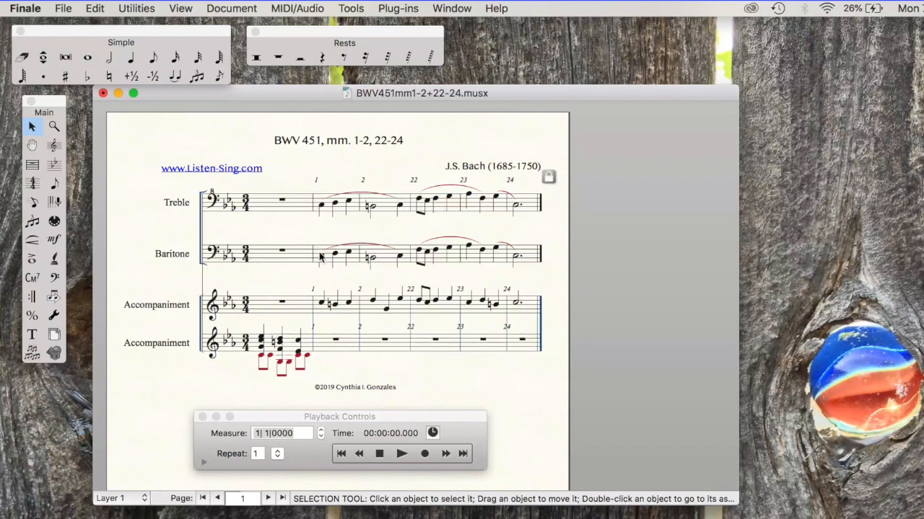
mouse_move(537, 259)
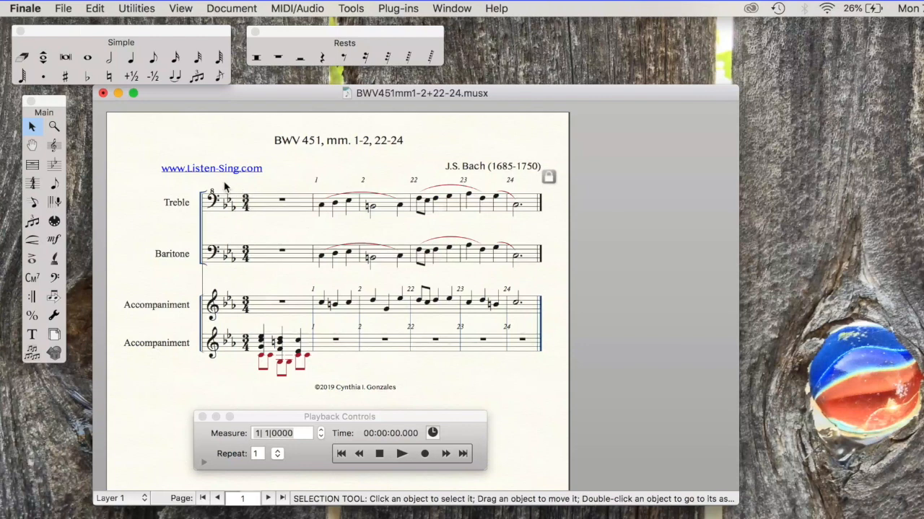
mouse_move(207, 268)
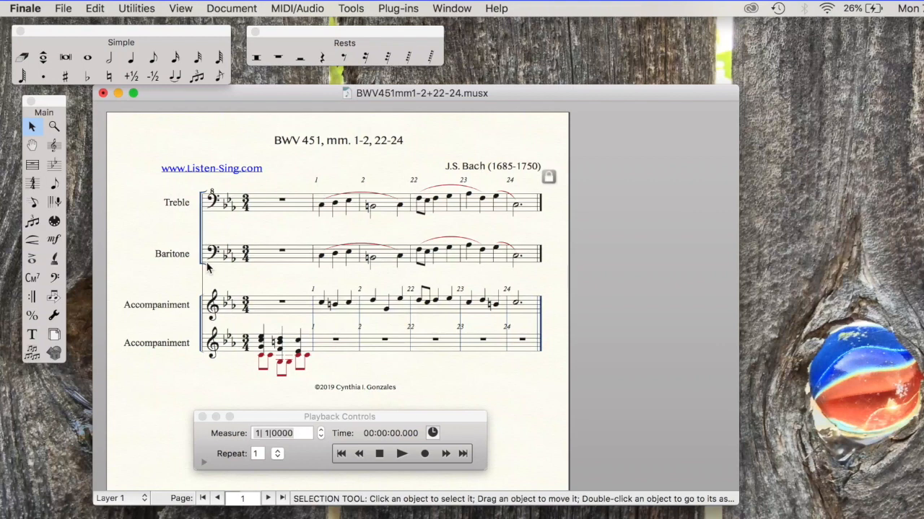
mouse_move(179, 262)
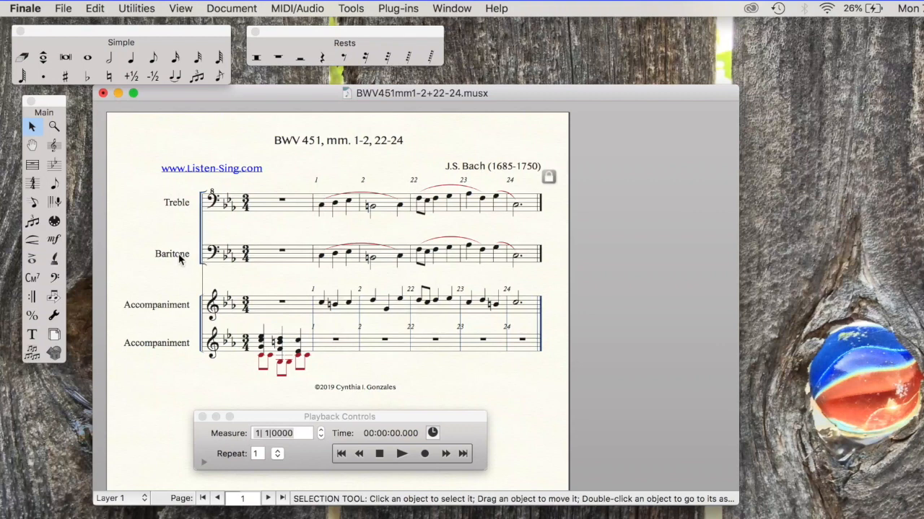
mouse_move(335, 267)
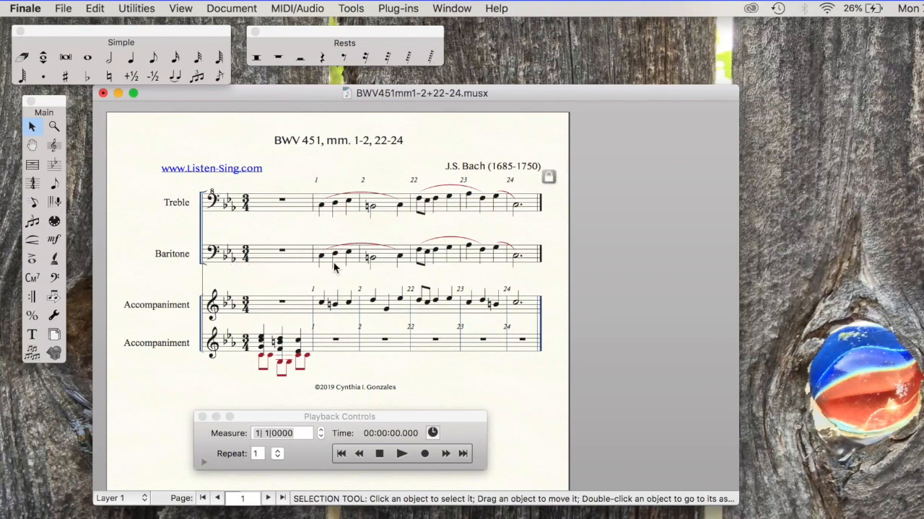
mouse_move(238, 262)
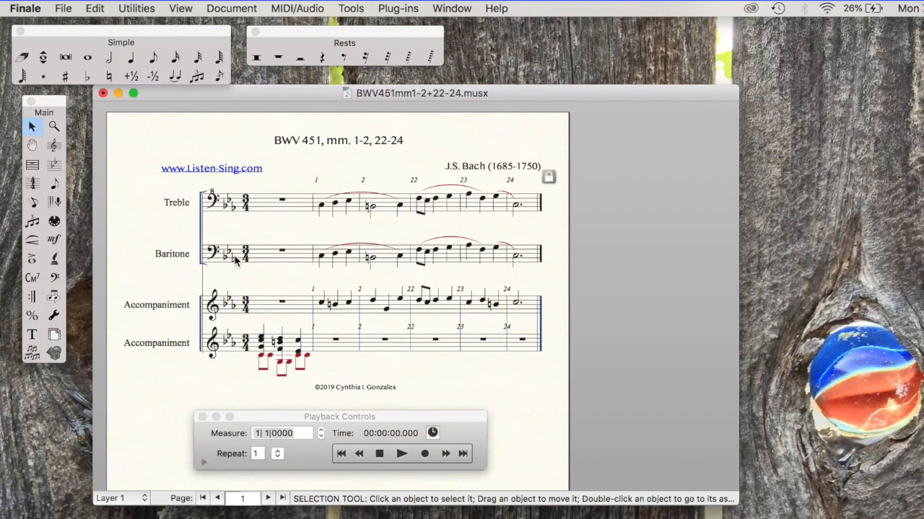
mouse_move(352, 267)
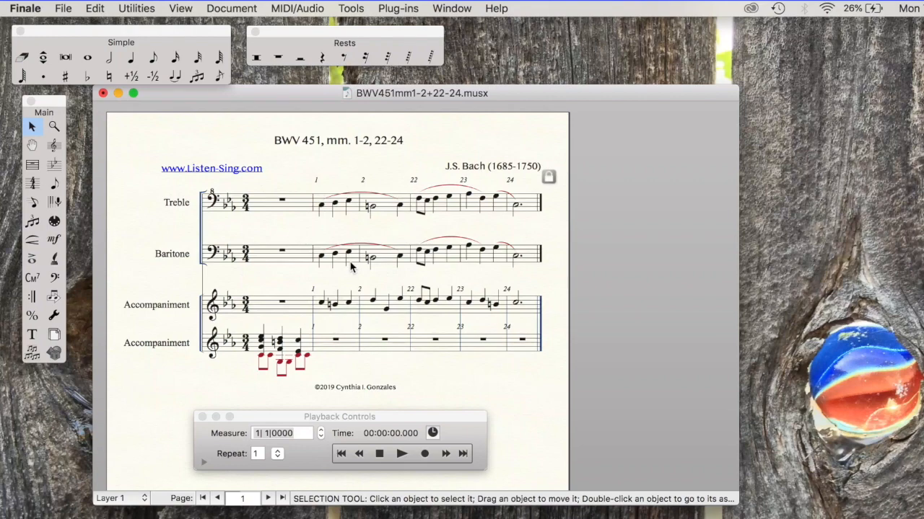
mouse_move(349, 280)
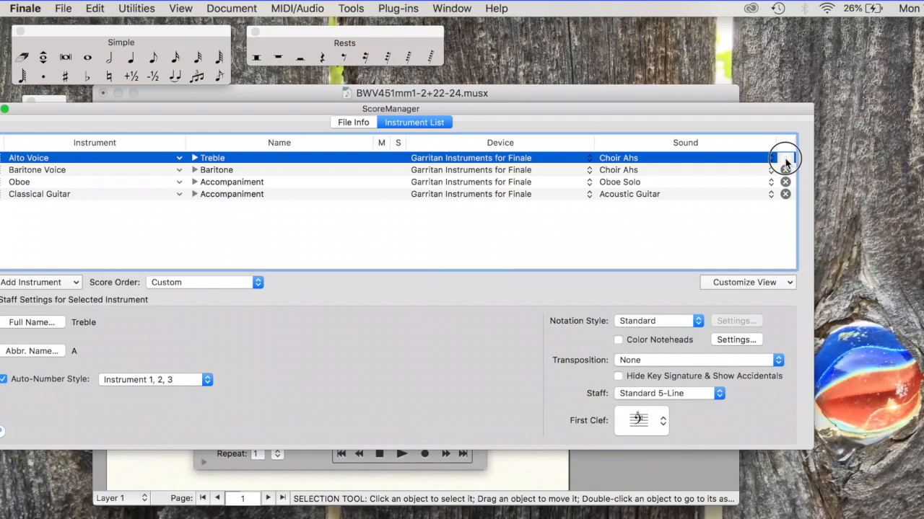
Delete the Treble staff, leaving Baritone, Oboe and Classical Guitar.
left_click(785, 157)
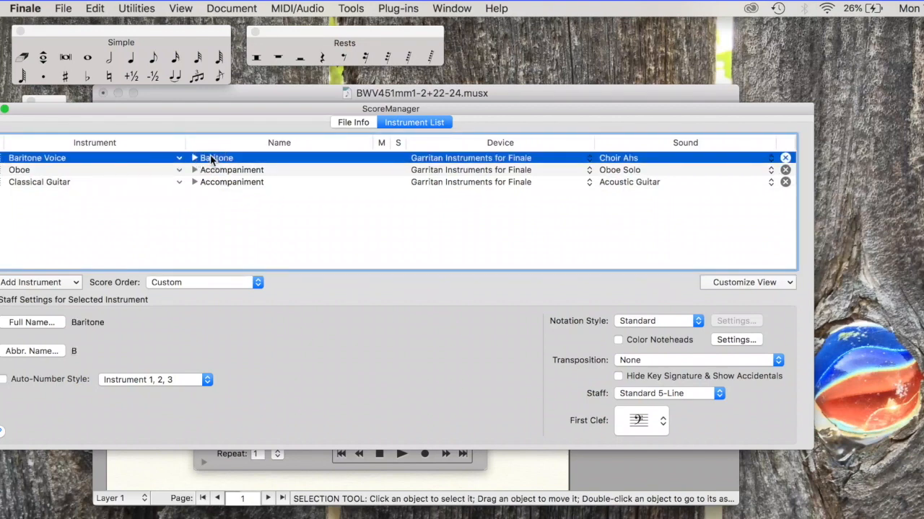
Change the Baritone staff's full name to 'My Part'.
left_click(29, 322)
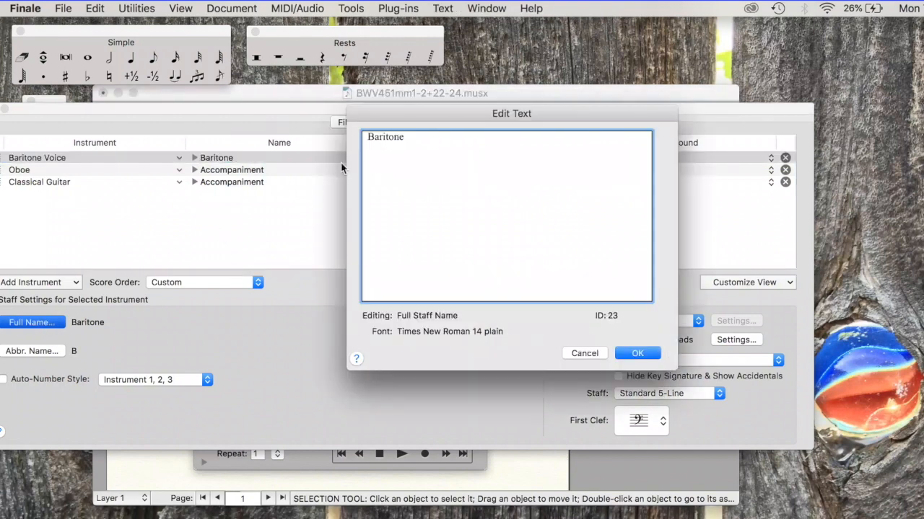
type("My")
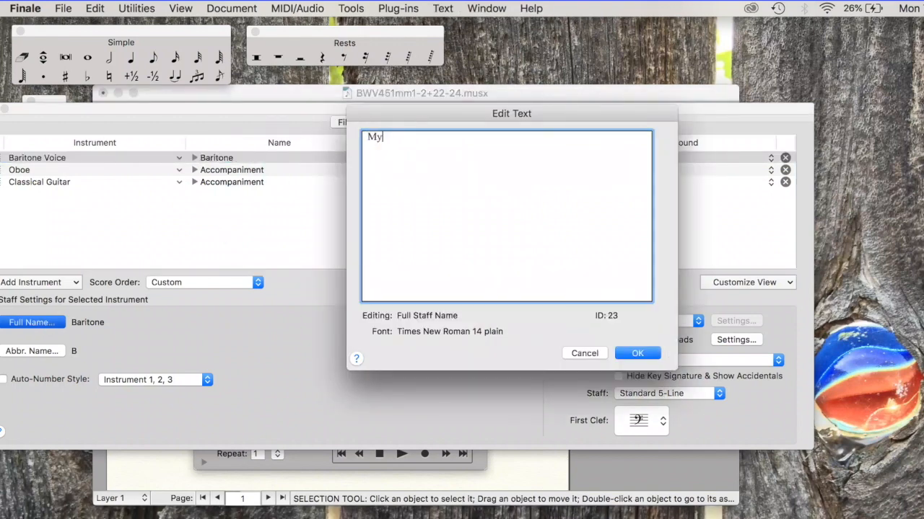
type("Part")
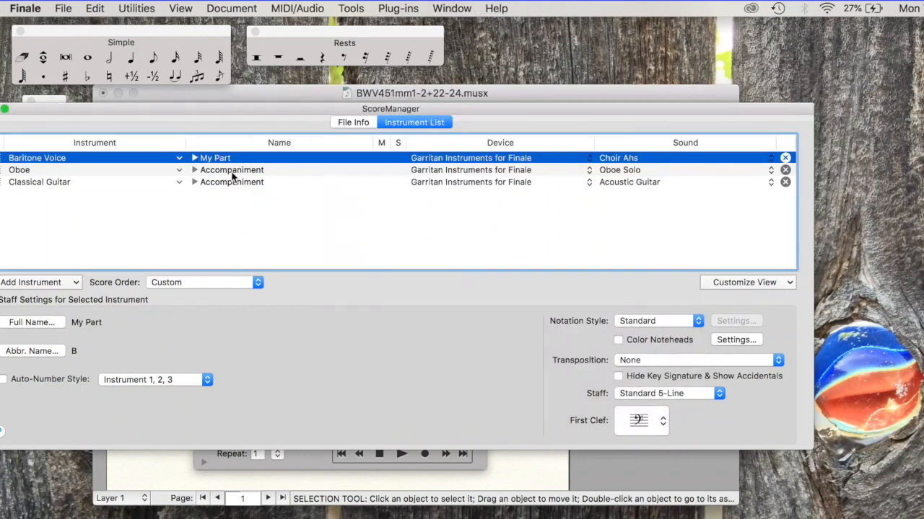
mouse_move(231, 189)
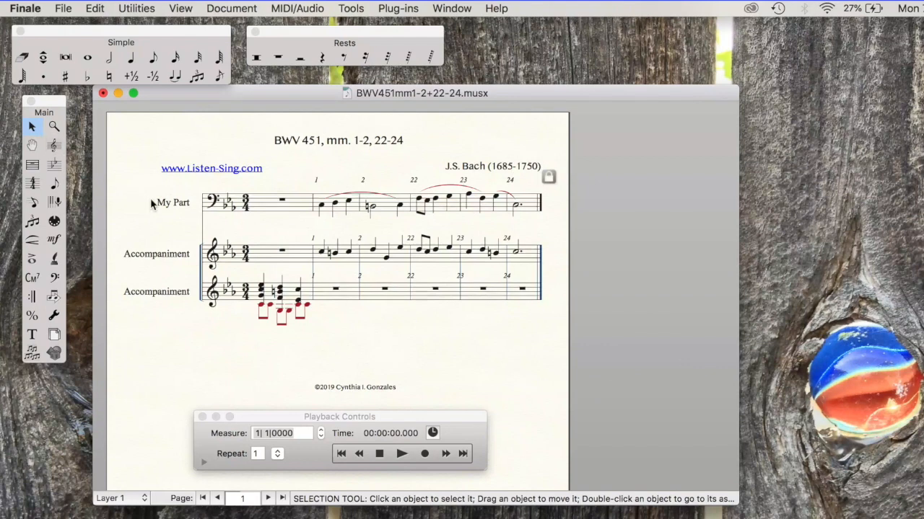
mouse_move(220, 205)
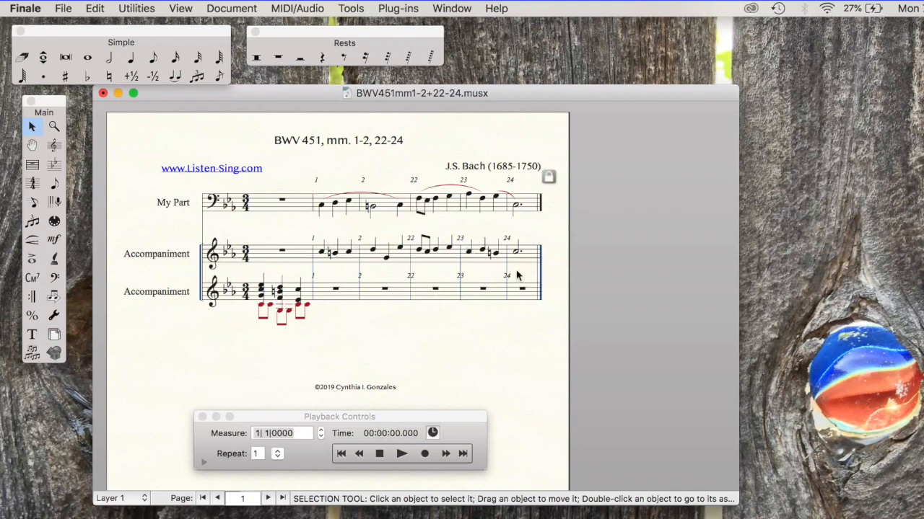
mouse_move(459, 264)
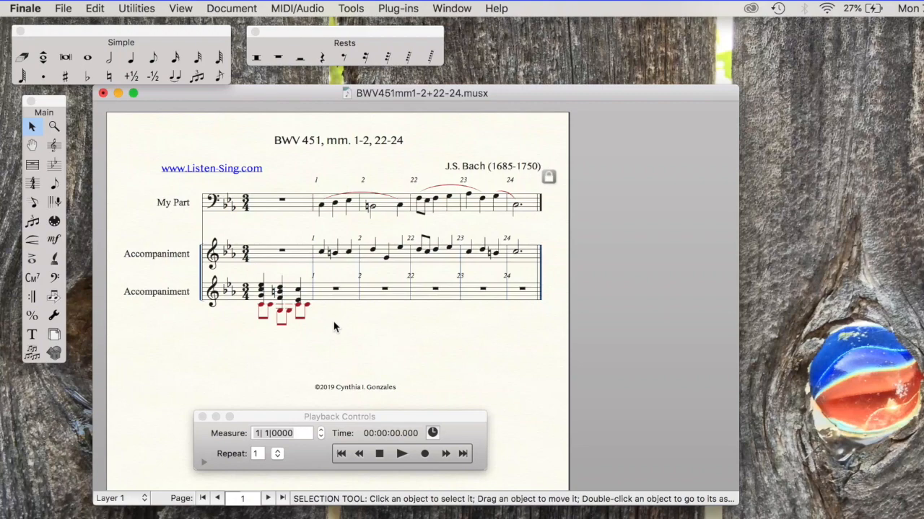
Leave the Score Manager and bring up the File menu for export.
left_click(63, 9)
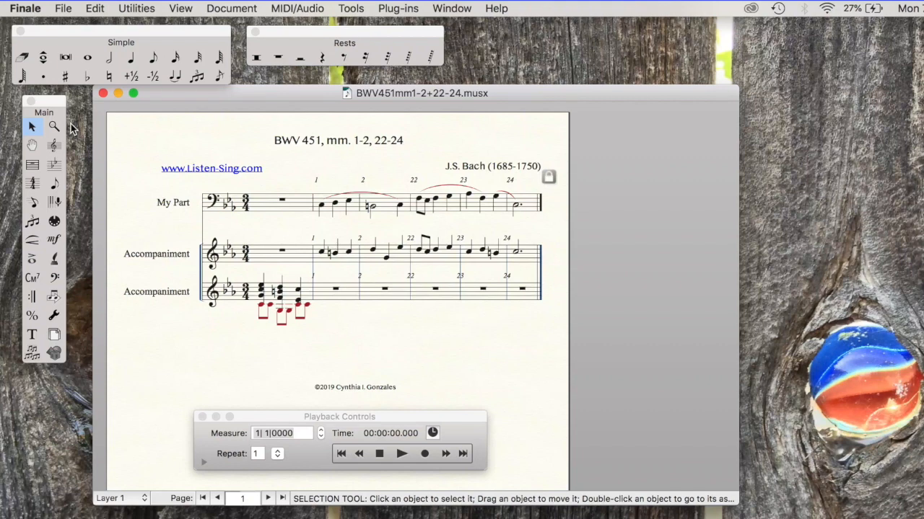
mouse_move(89, 142)
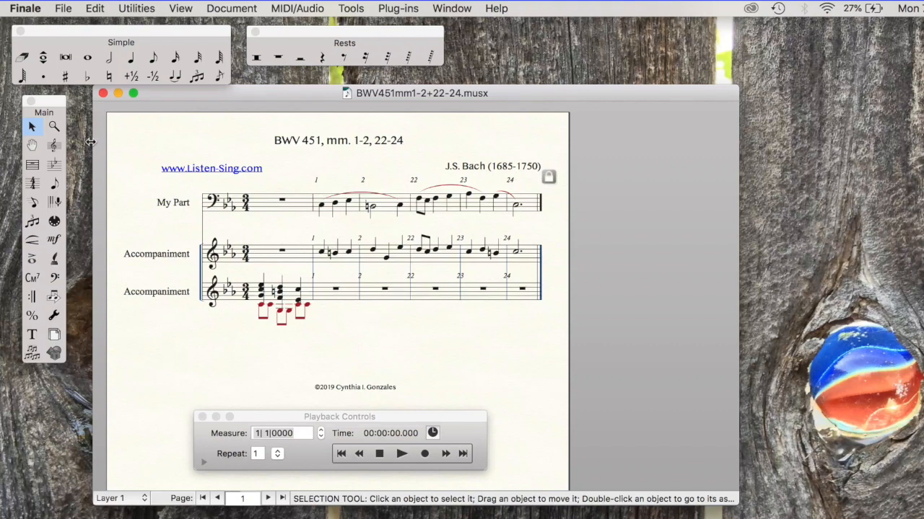
left_click(64, 9)
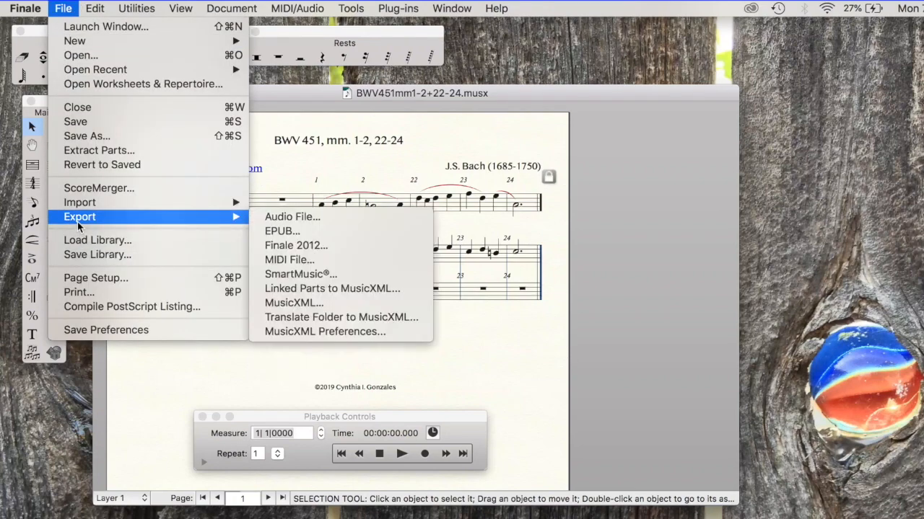
mouse_move(294, 303)
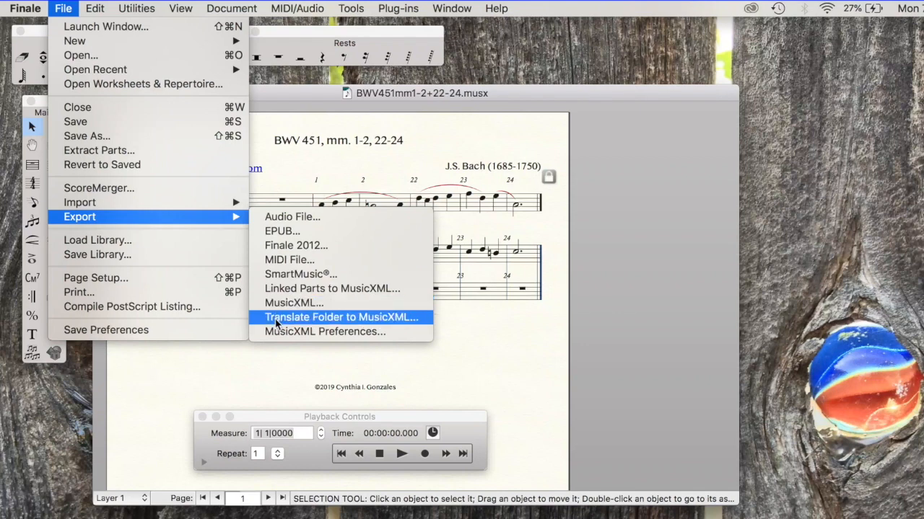
mouse_move(293, 303)
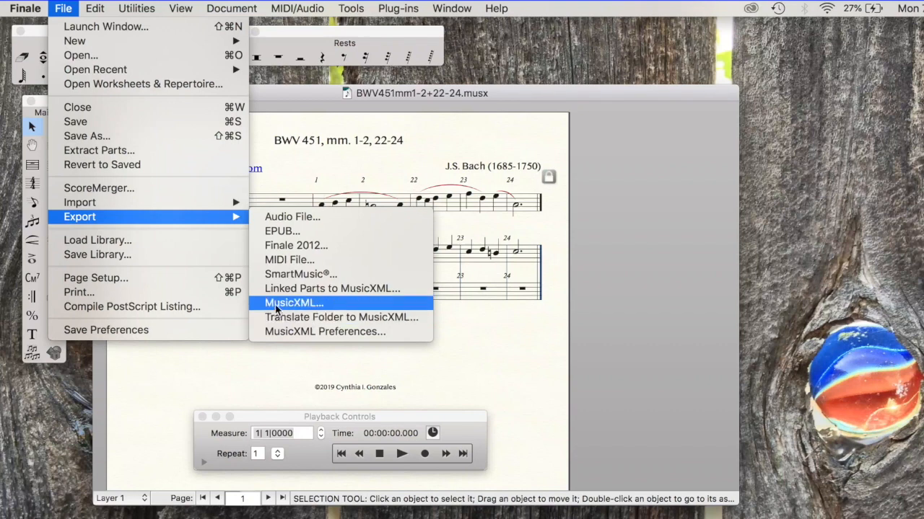
mouse_move(340, 317)
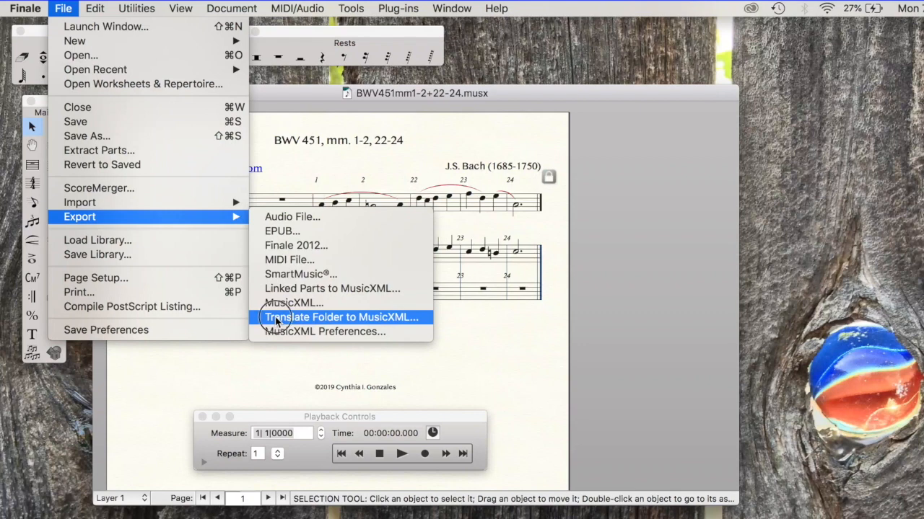
mouse_move(293, 303)
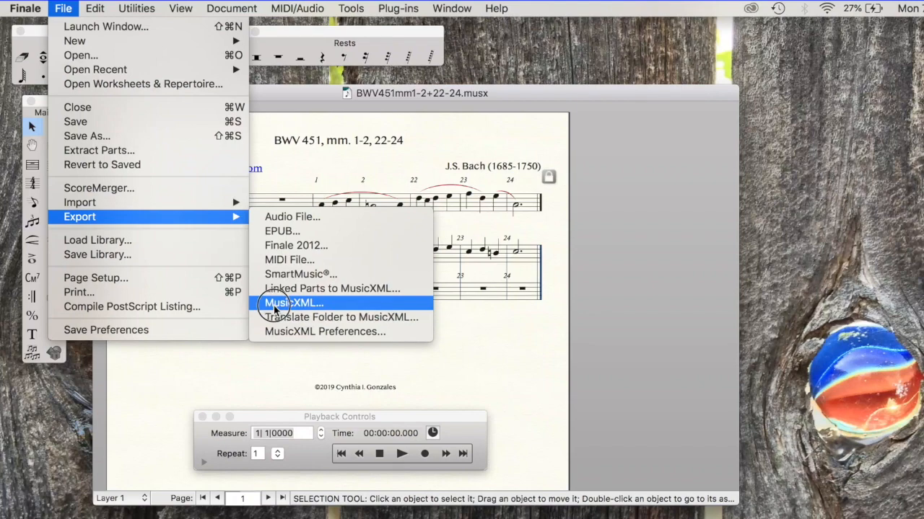
Choose MusicXML export, getting a save dialog proposing BWV451mm1-2+22-24.musicxml.
left_click(292, 303)
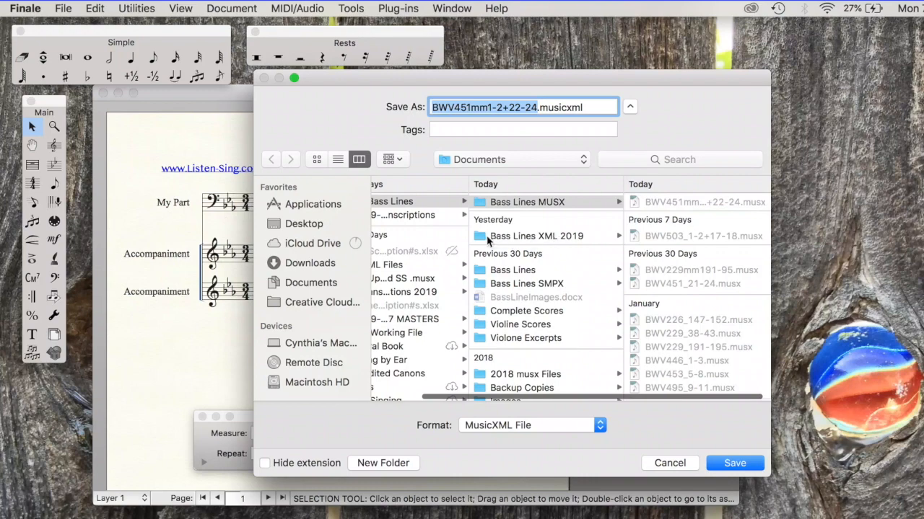
mouse_move(552, 242)
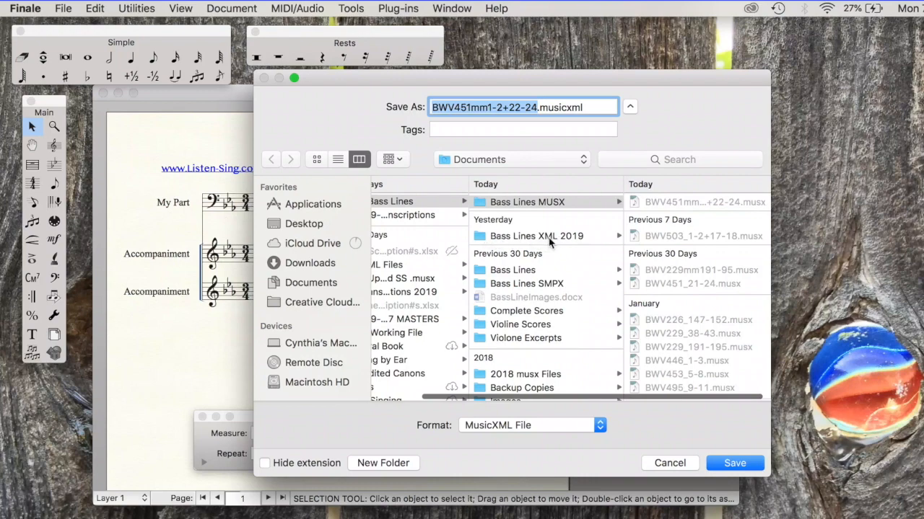
Save BWV451mm1-2+22-24.musicxml into Bass Lines XML 2019, replacing the existing file.
left_click(535, 237)
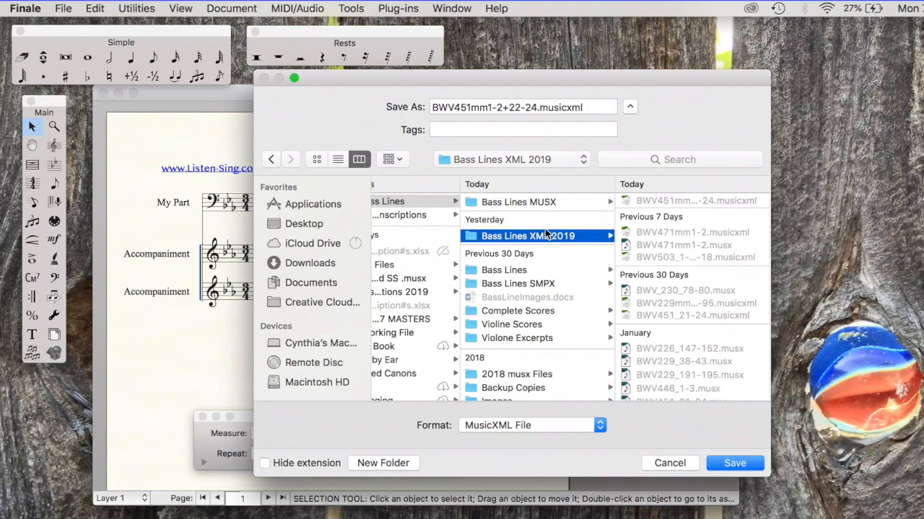
left_click(734, 462)
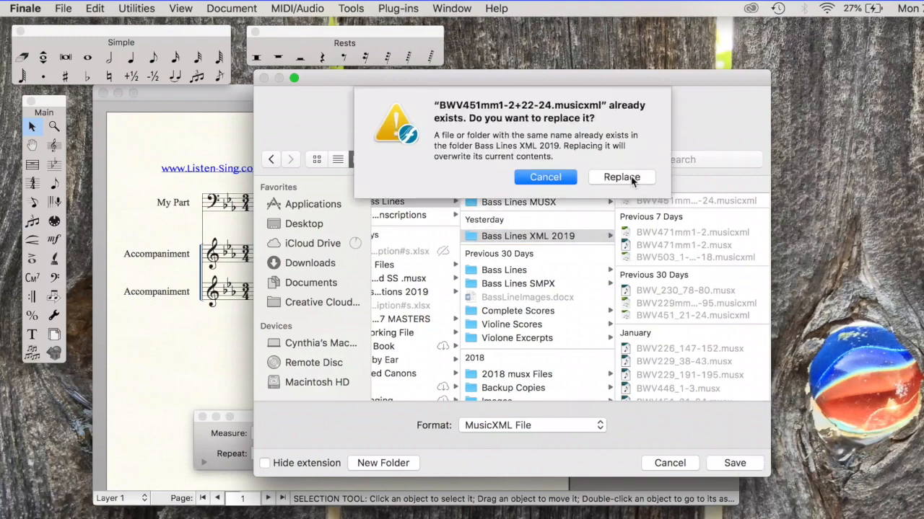
left_click(620, 176)
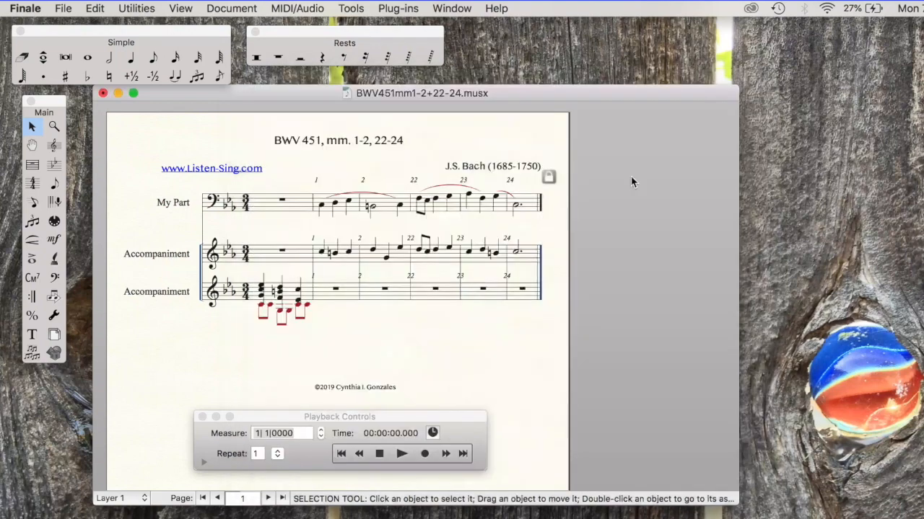